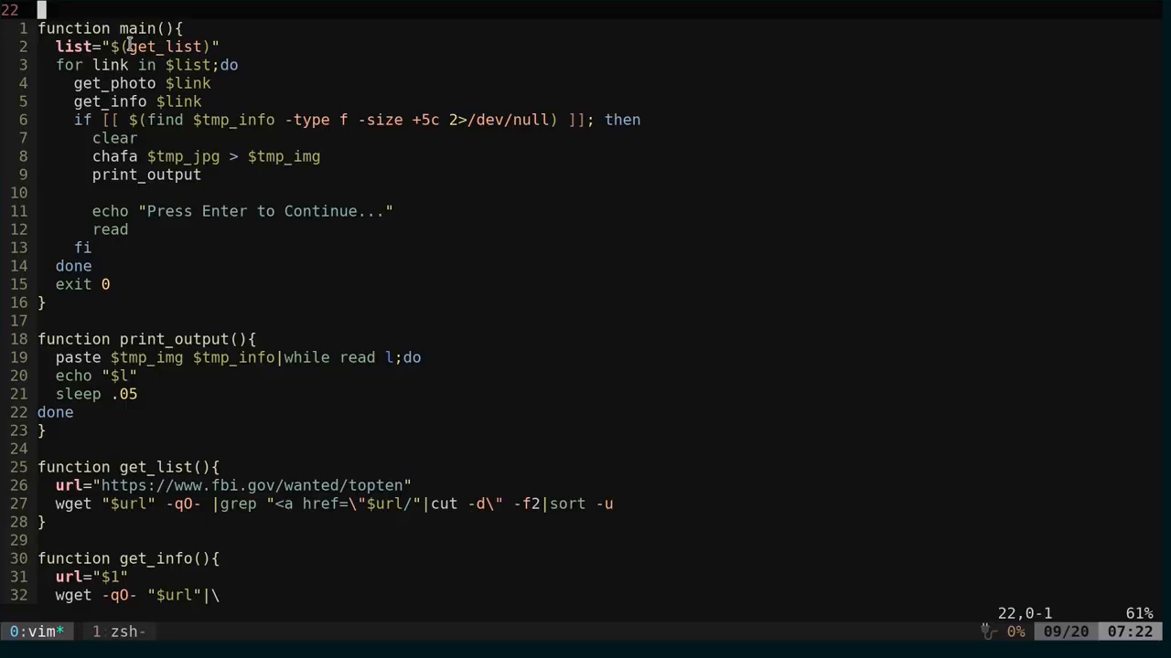
double_click(165, 46)
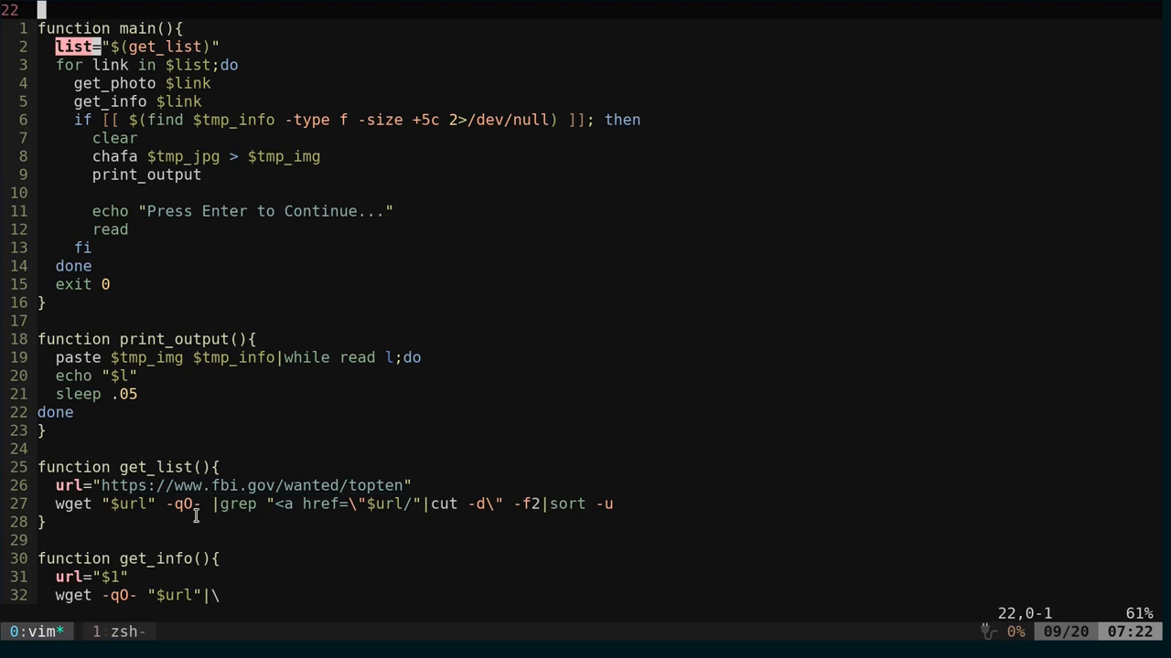
mouse_move(446, 513)
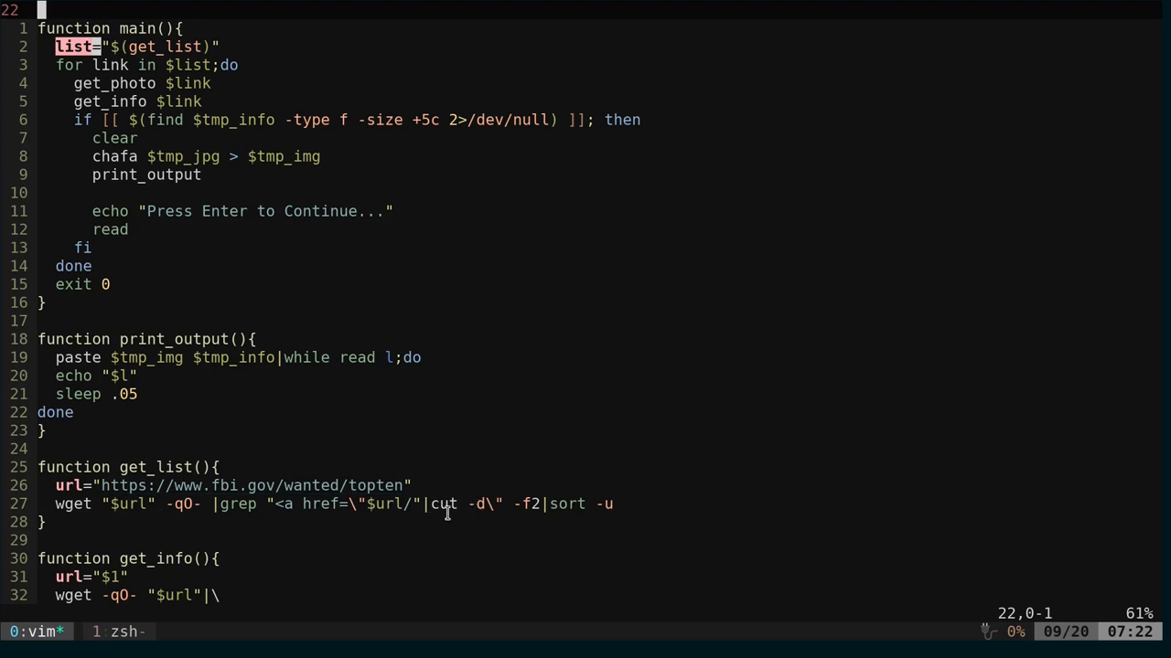